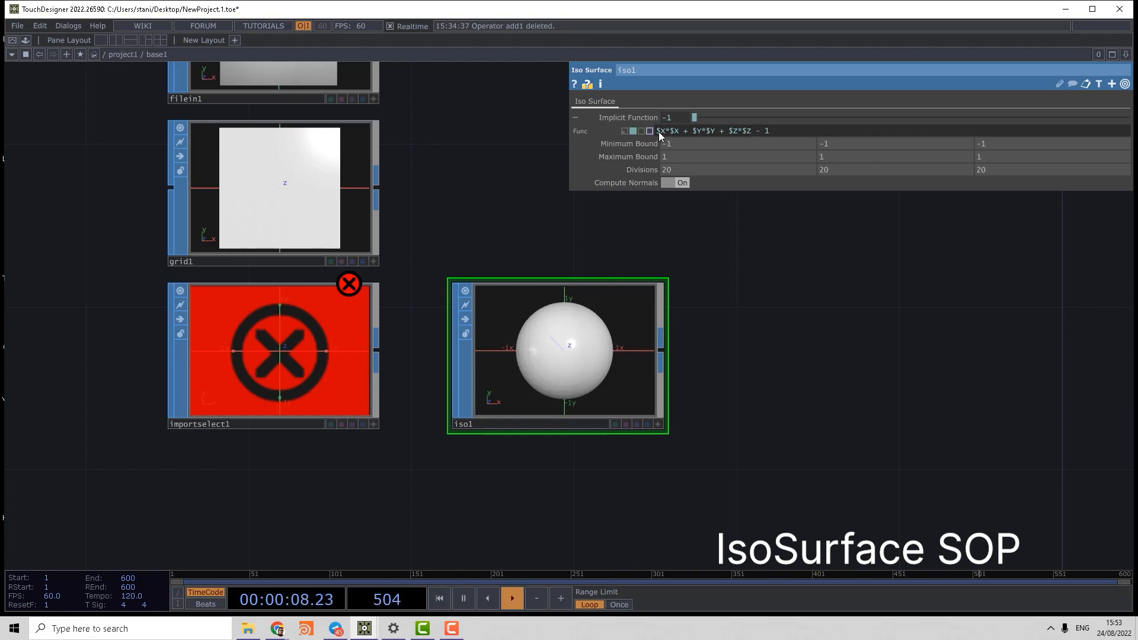
# Step: With iso1 displayed, open the OP Create Dialog on its SOP tab
pyautogui.click(438, 598)
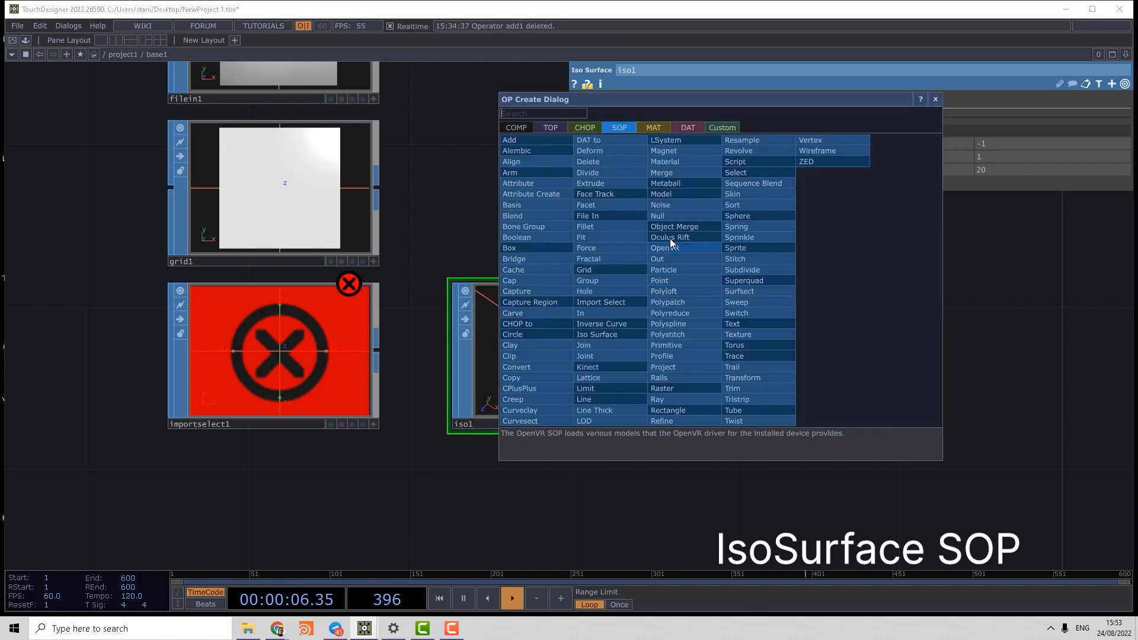
pyautogui.moveTo(585, 291)
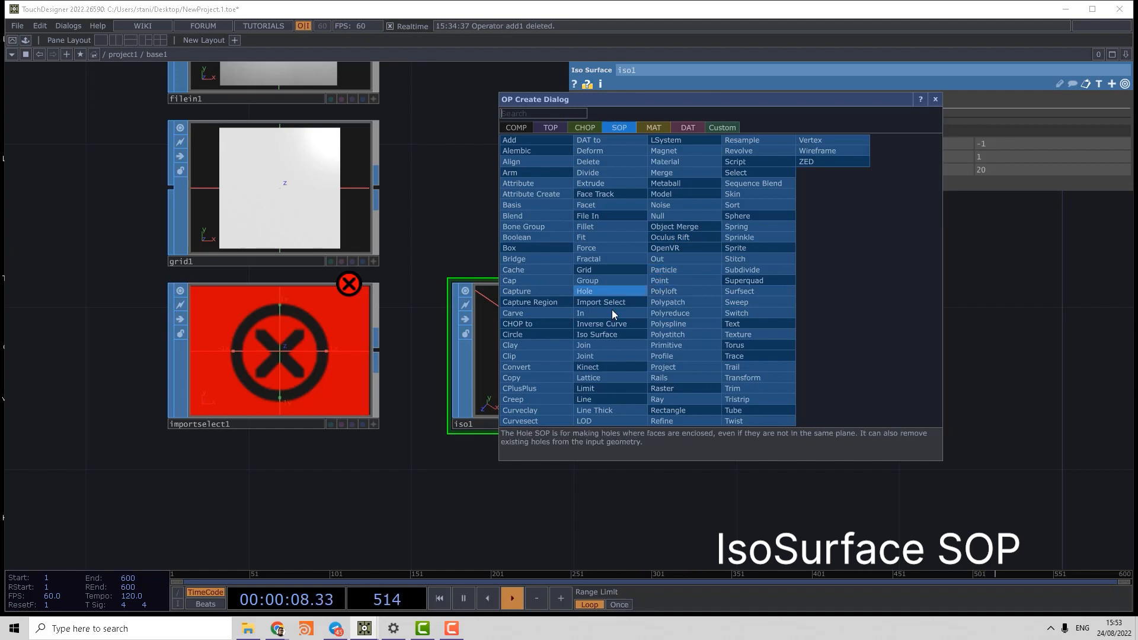
pyautogui.moveTo(597, 334)
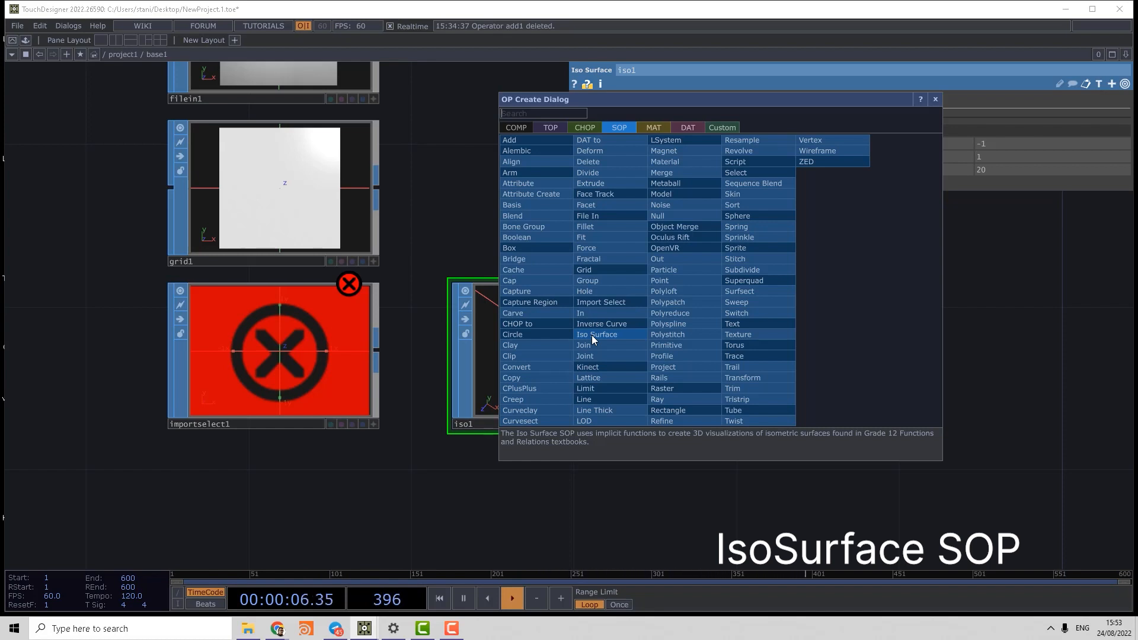
pyautogui.moveTo(601, 324)
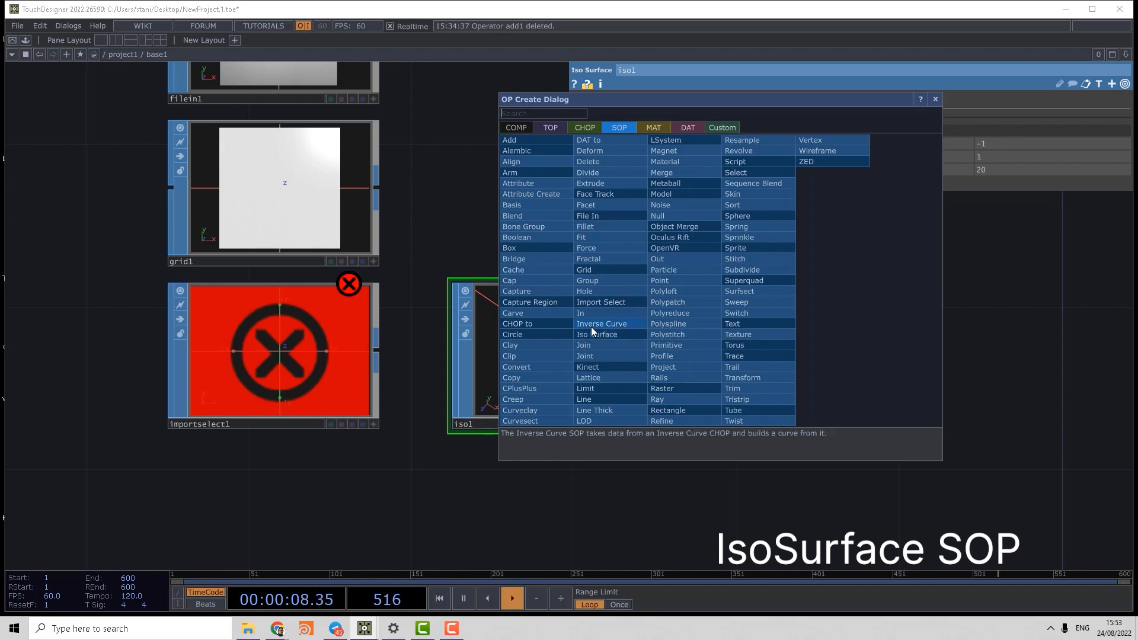
pyautogui.moveTo(651, 421)
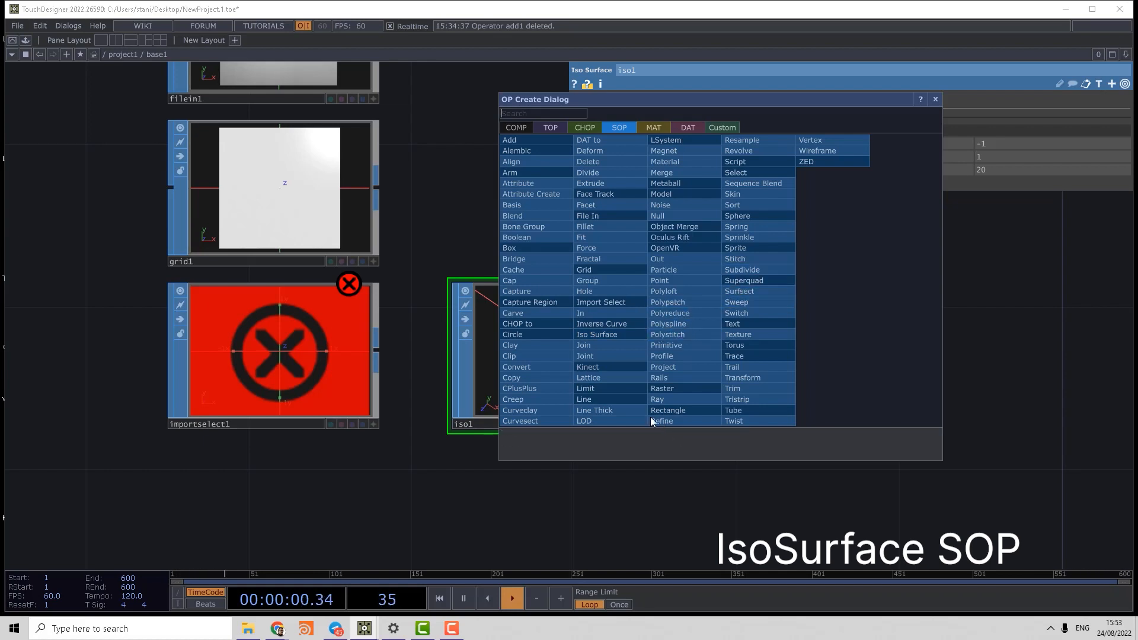
pyautogui.moveTo(597, 335)
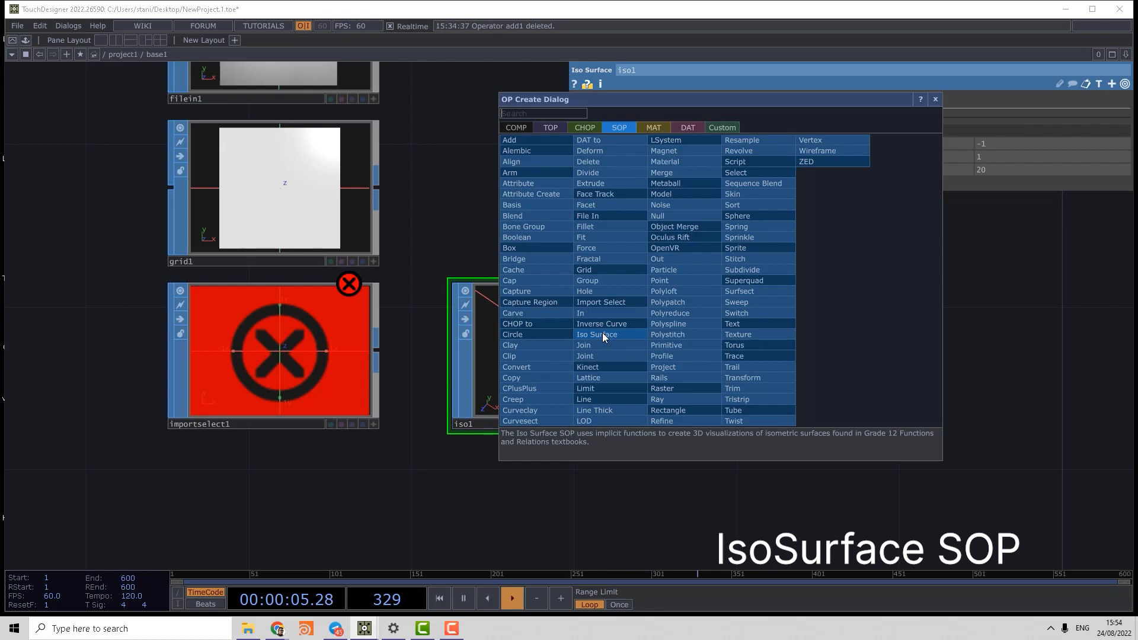
pyautogui.moveTo(588, 366)
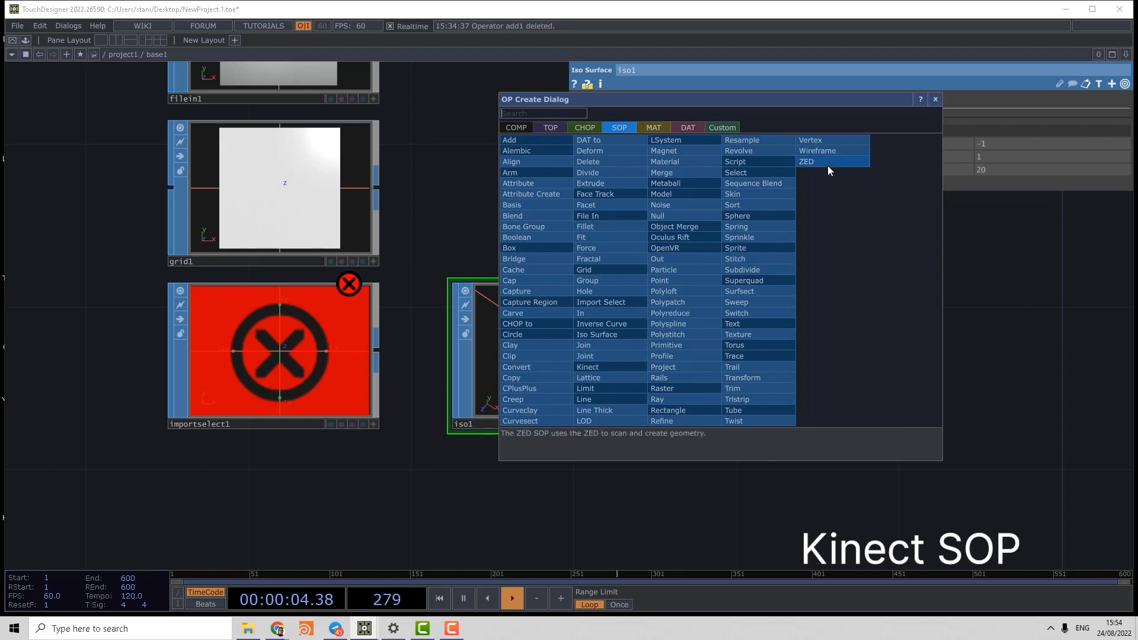
pyautogui.moveTo(830, 163)
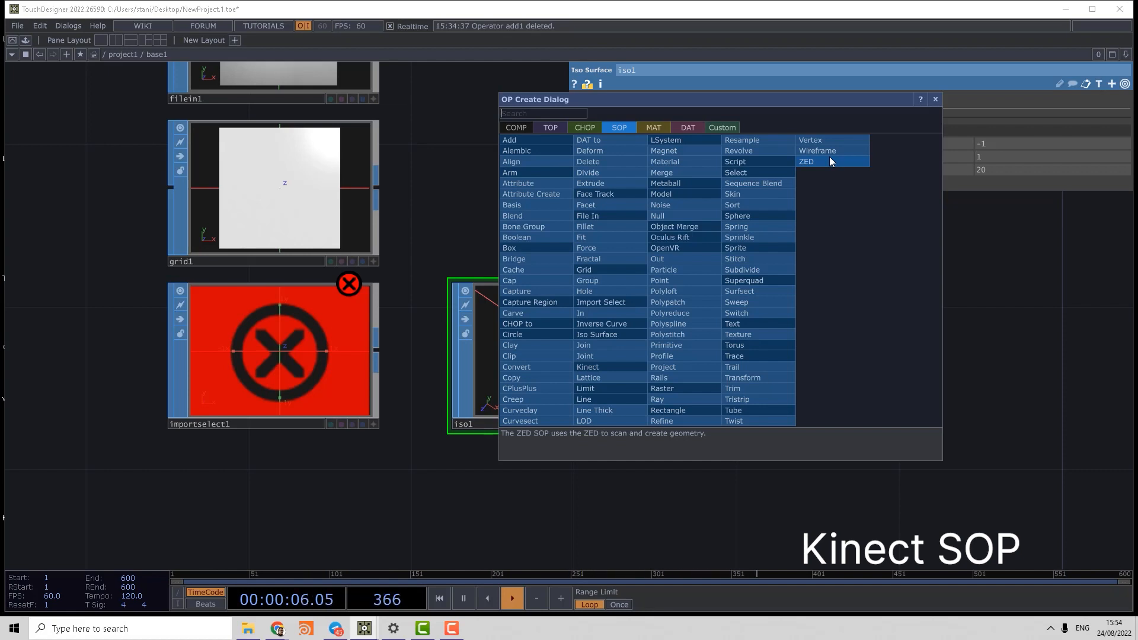
pyautogui.moveTo(585, 387)
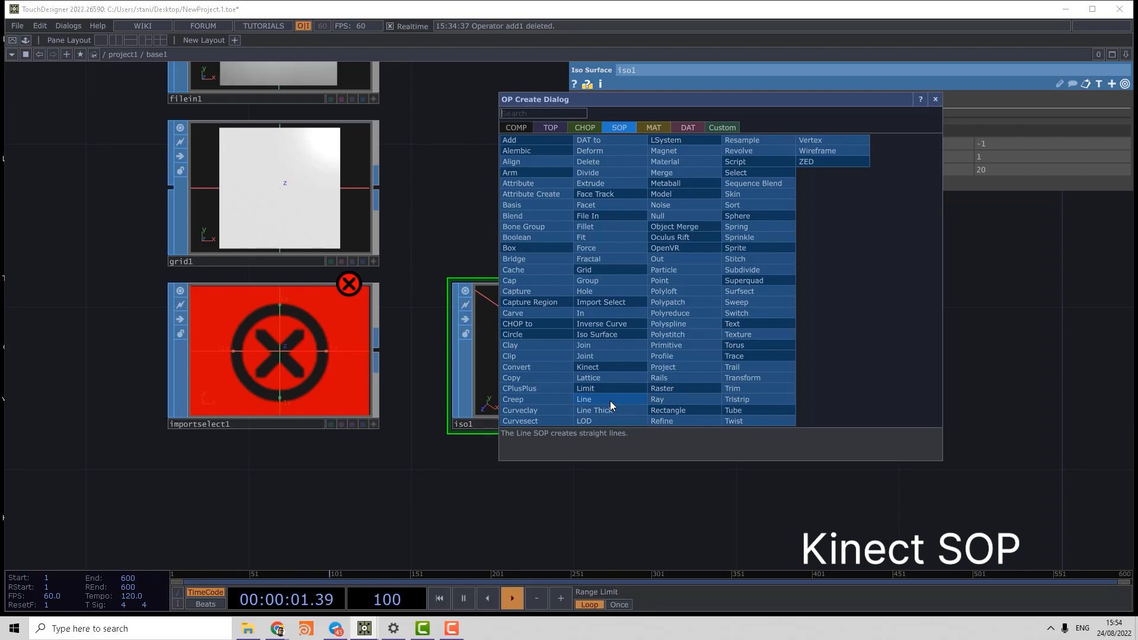
pyautogui.click(583, 399)
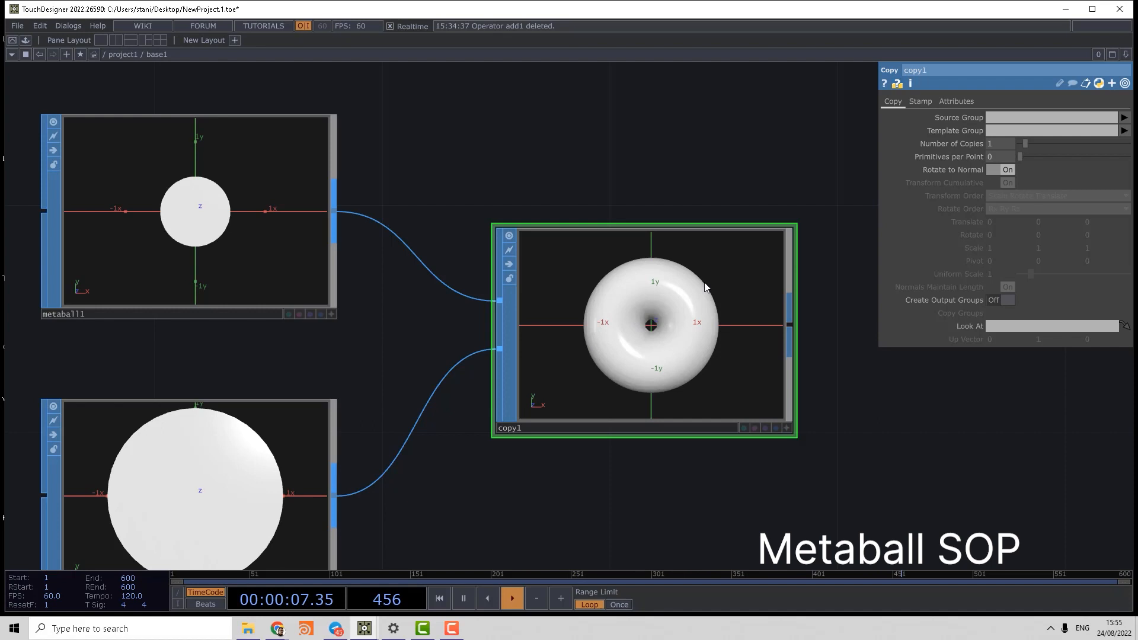
pyautogui.moveTo(426, 507)
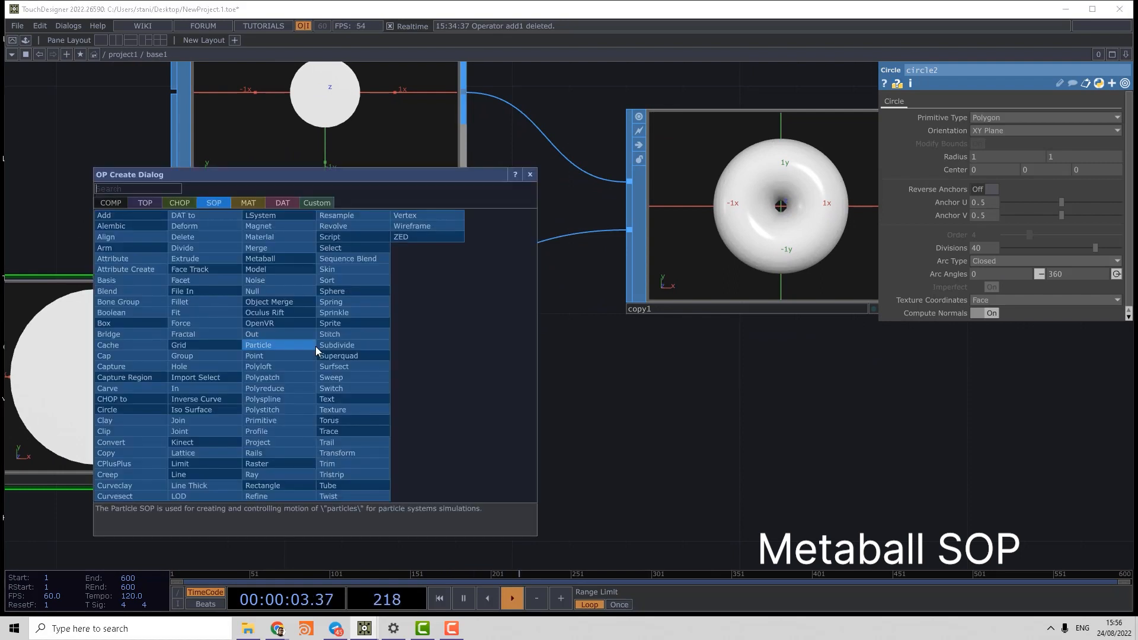
# Step: Search 'po' and add a Point SOP between the circle and copy1's template input
pyautogui.write('po')
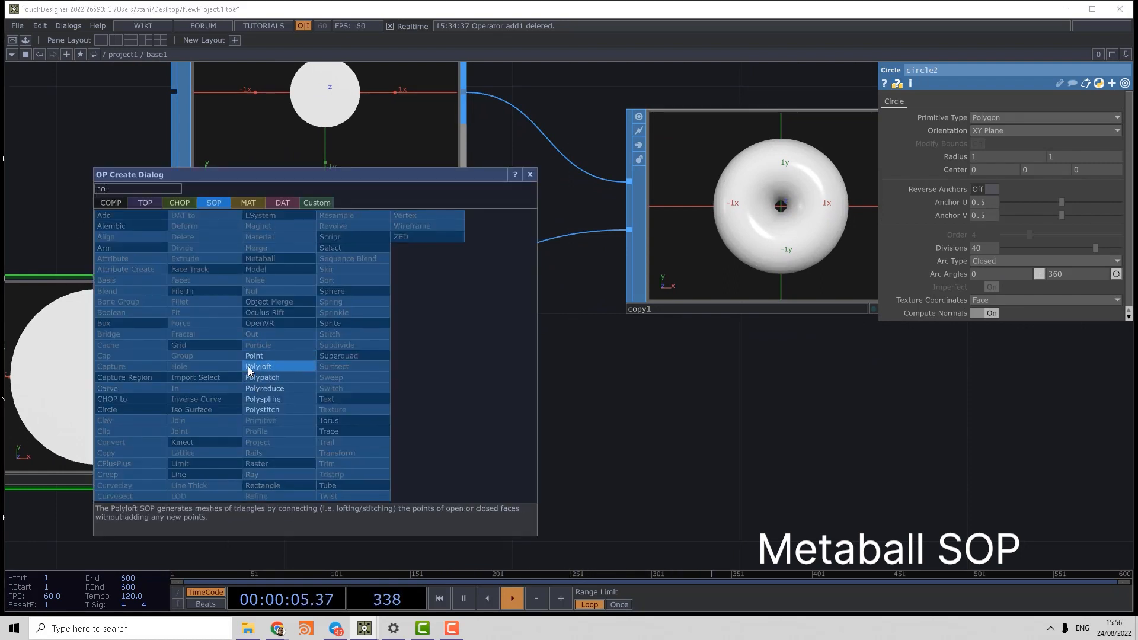
pyautogui.click(254, 356)
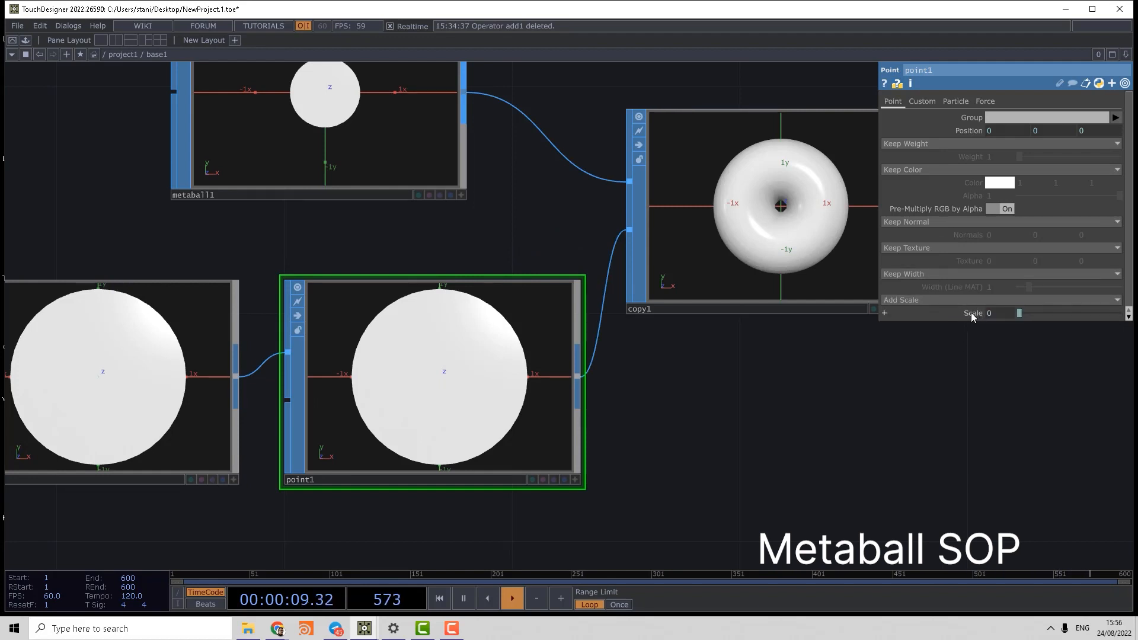
# Step: Enable Add Scale on point1 with the expression tdu.rand(me.inputPoint.index)
pyautogui.click(884, 313)
pyautogui.write('tdu.rand(me.inputPoint.index)')
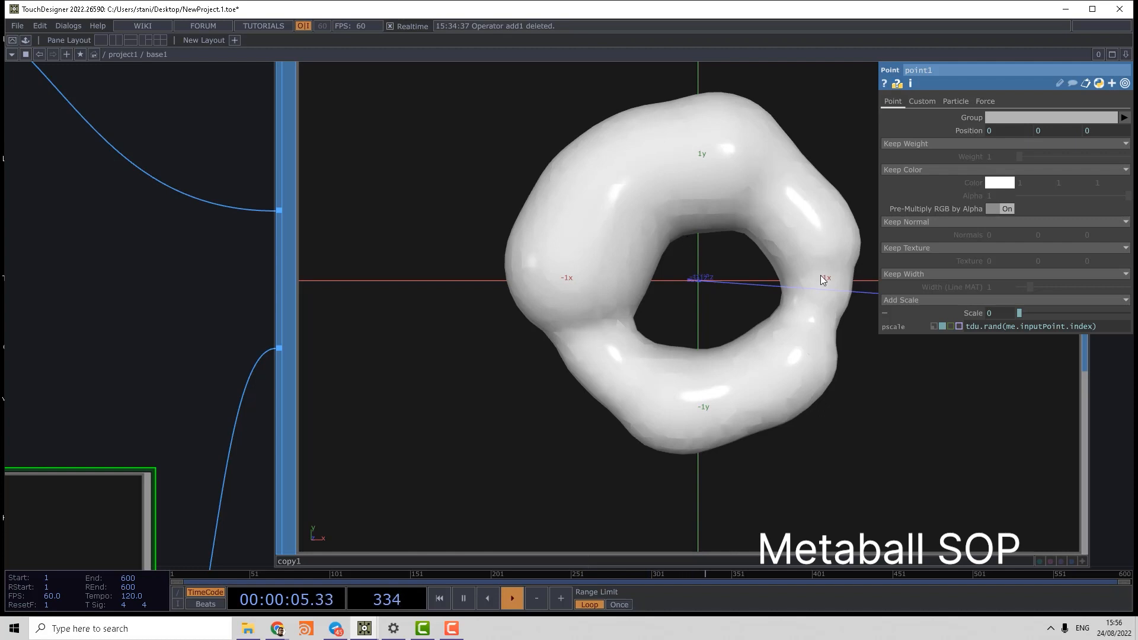
pyautogui.moveTo(670, 311)
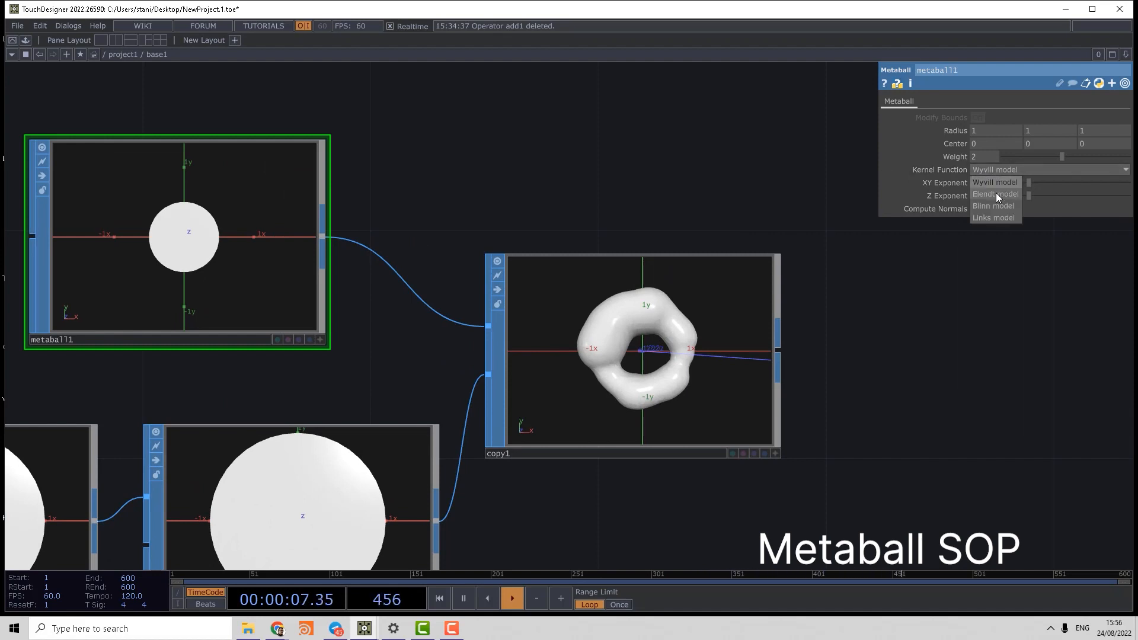
# Step: Try the Elendt kernel, then give metaball1 the Links kernel, weight 3.5, Z exponent 1.07
pyautogui.click(995, 194)
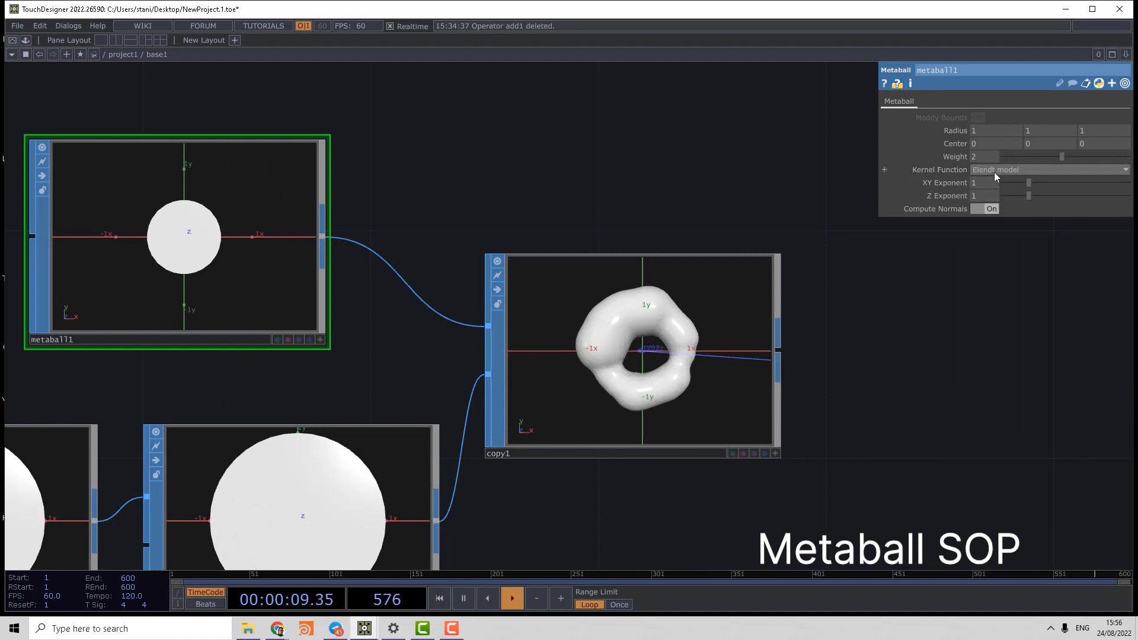
pyautogui.click(1049, 169)
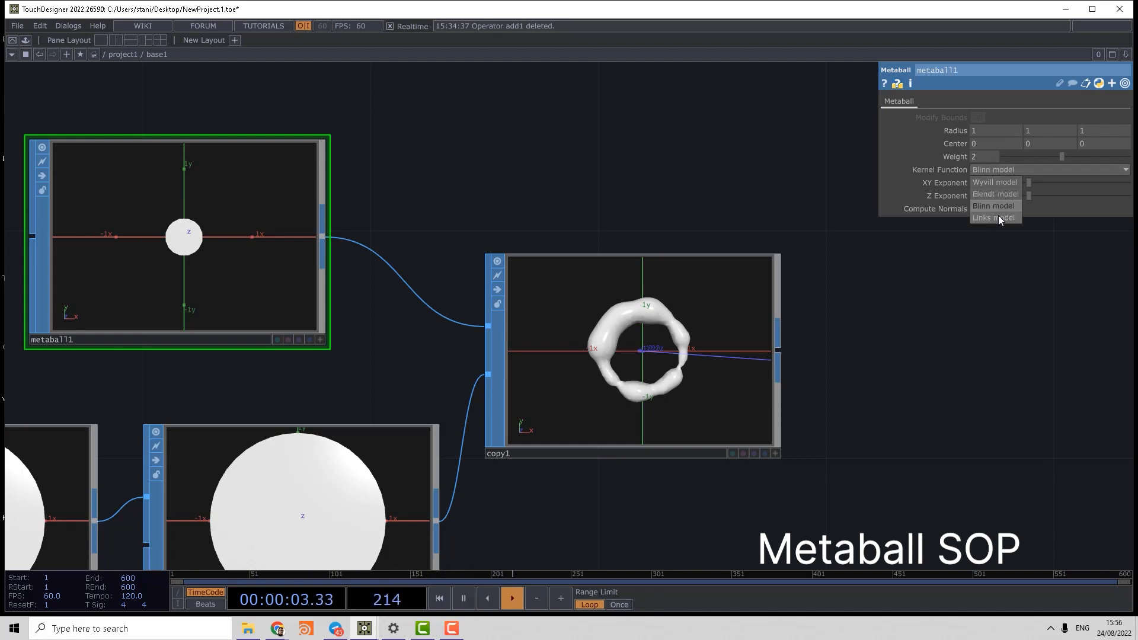
pyautogui.click(996, 218)
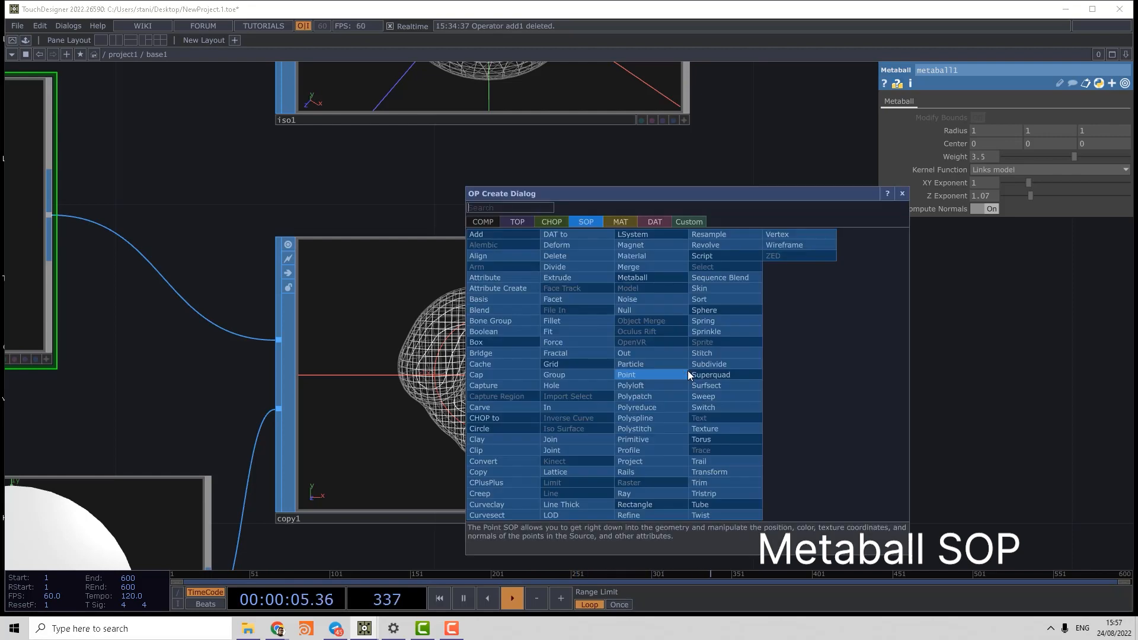
# Step: Add a Convert SOP after copy1 to turn the metaball copies into quadrilateral polygons
pyautogui.click(483, 462)
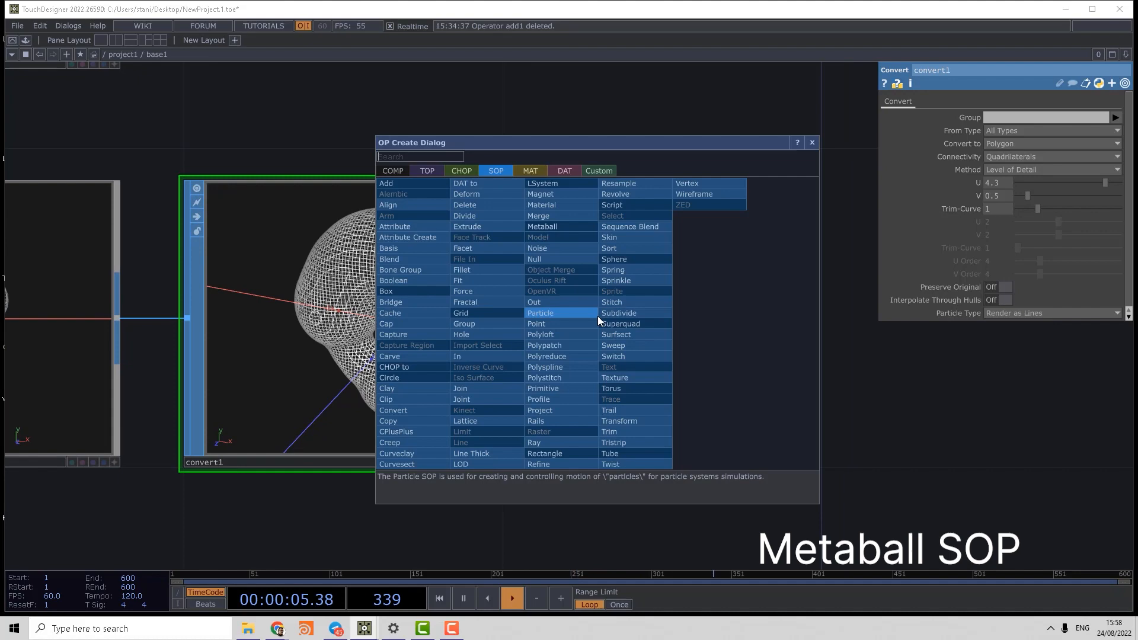
pyautogui.moveTo(544, 367)
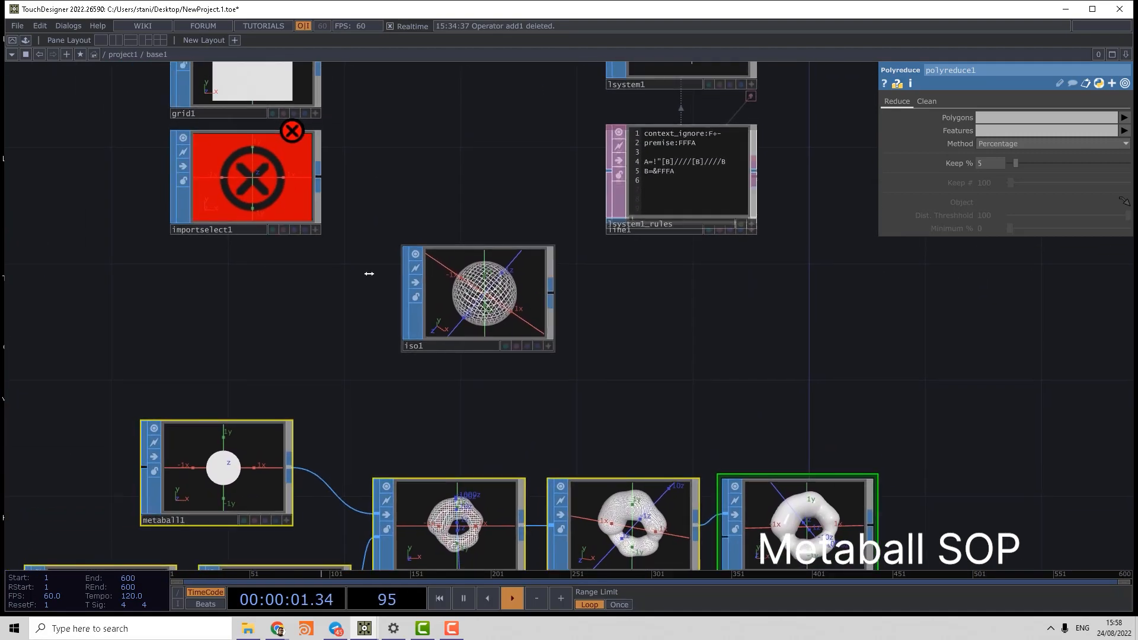
# Step: End the chain with a Polyreduce SOP keeping 5%, then reopen the SOP creation list
pyautogui.click(245, 178)
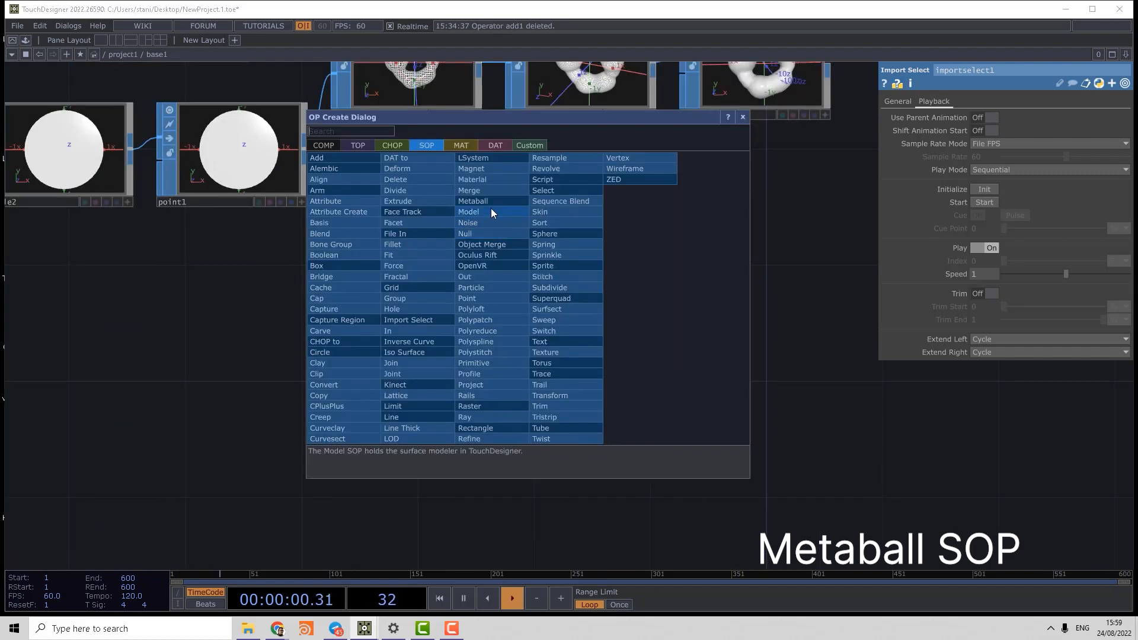
pyautogui.moveTo(468, 190)
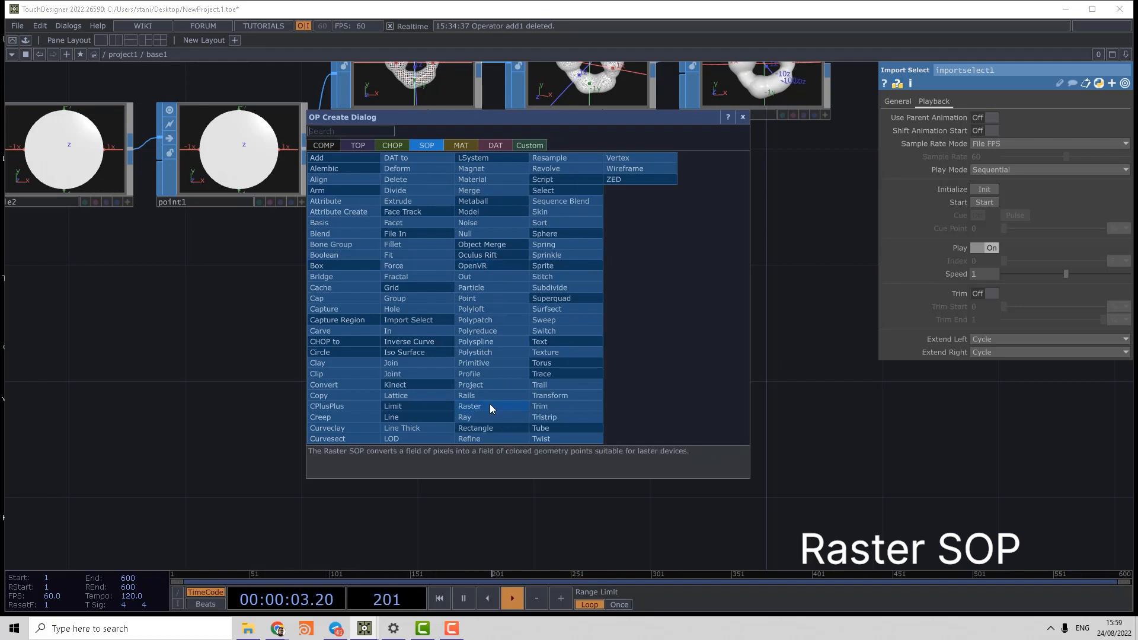
pyautogui.moveTo(266, 353)
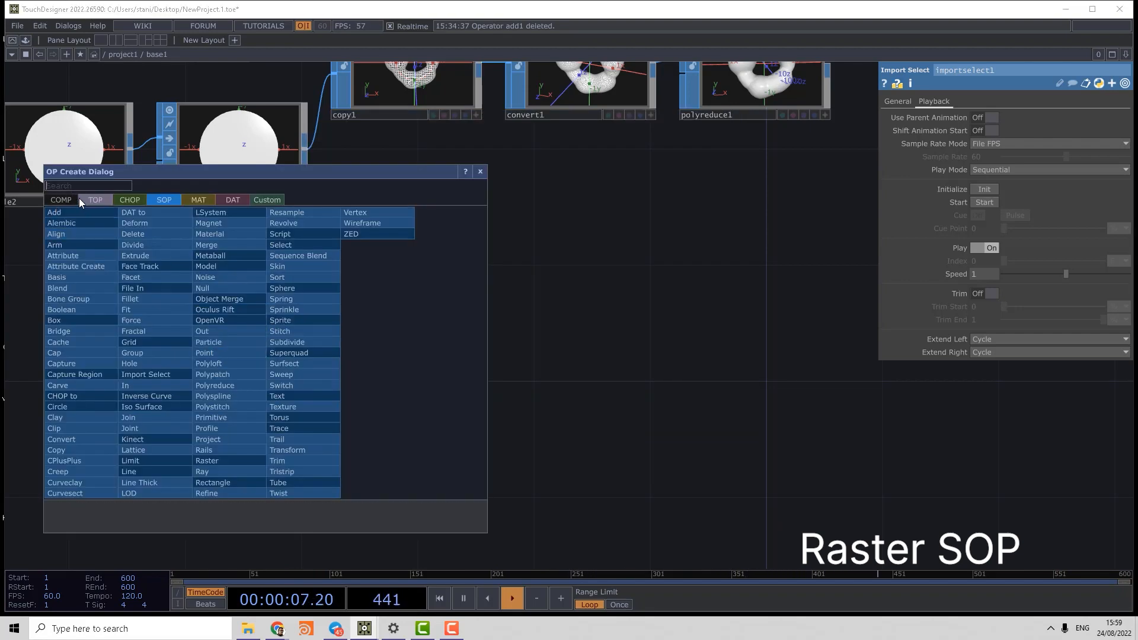
# Step: Create a Raster SOP with its TOP parameter set to moviefilein1
pyautogui.click(95, 199)
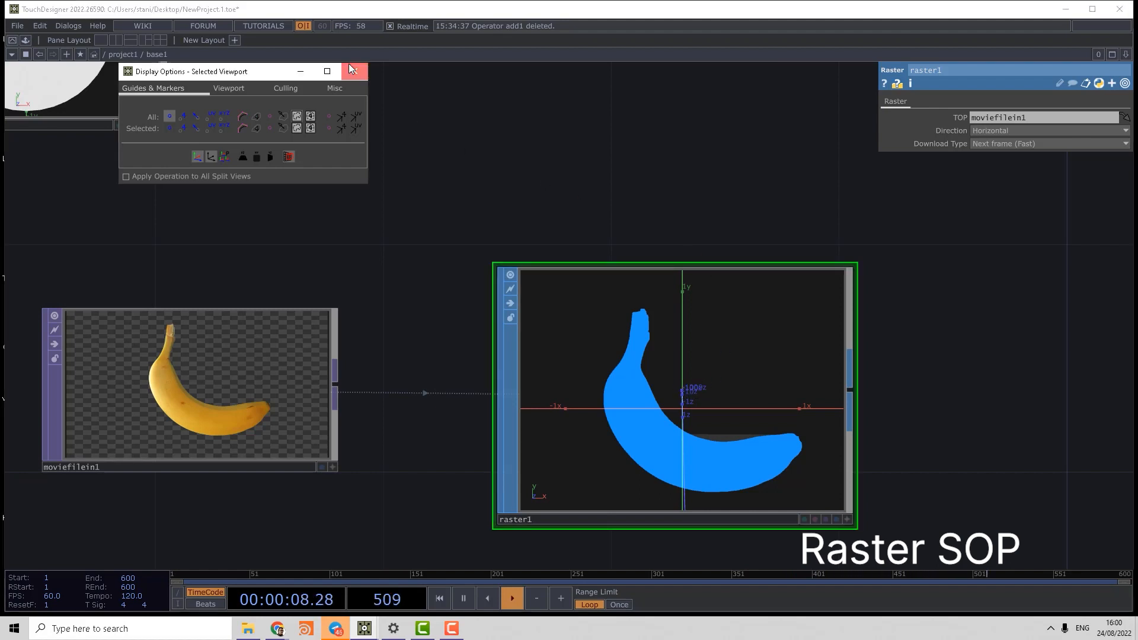
# Step: Create Rectangle, Select (SOPs set to raster1), Sphere and Sprite SOPs
pyautogui.click(352, 71)
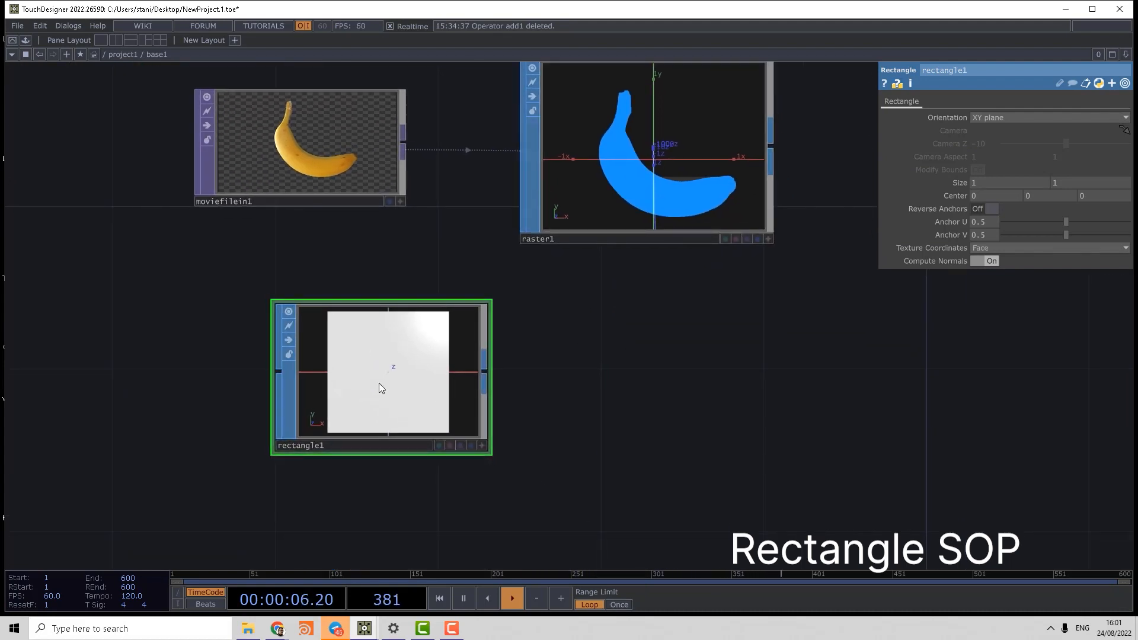
pyautogui.doubleClick(383, 388)
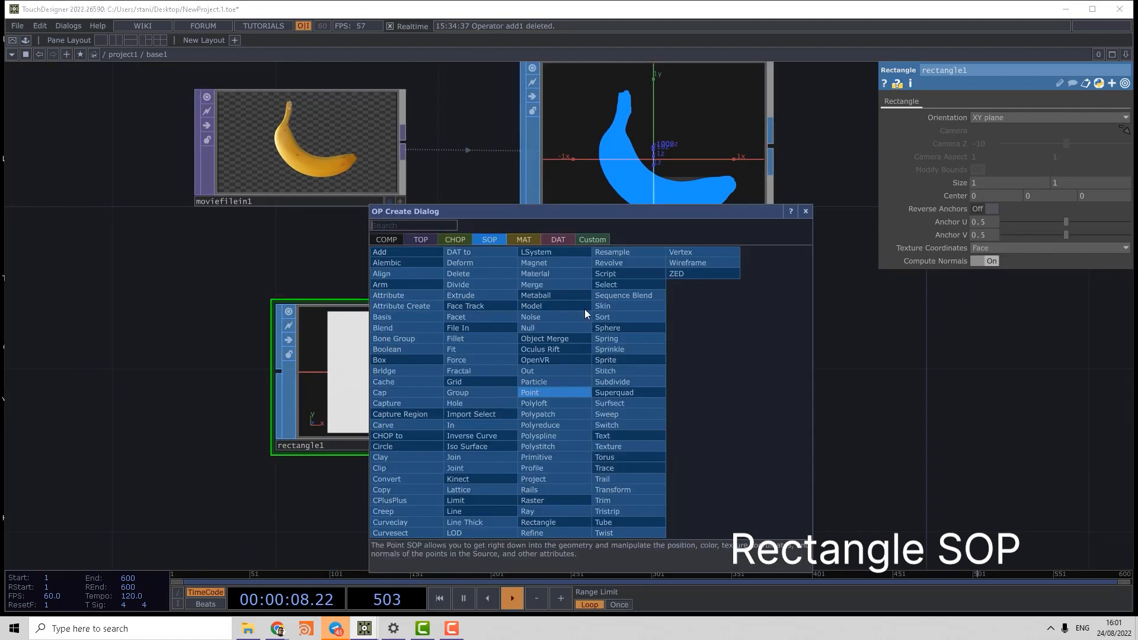
pyautogui.moveTo(623, 273)
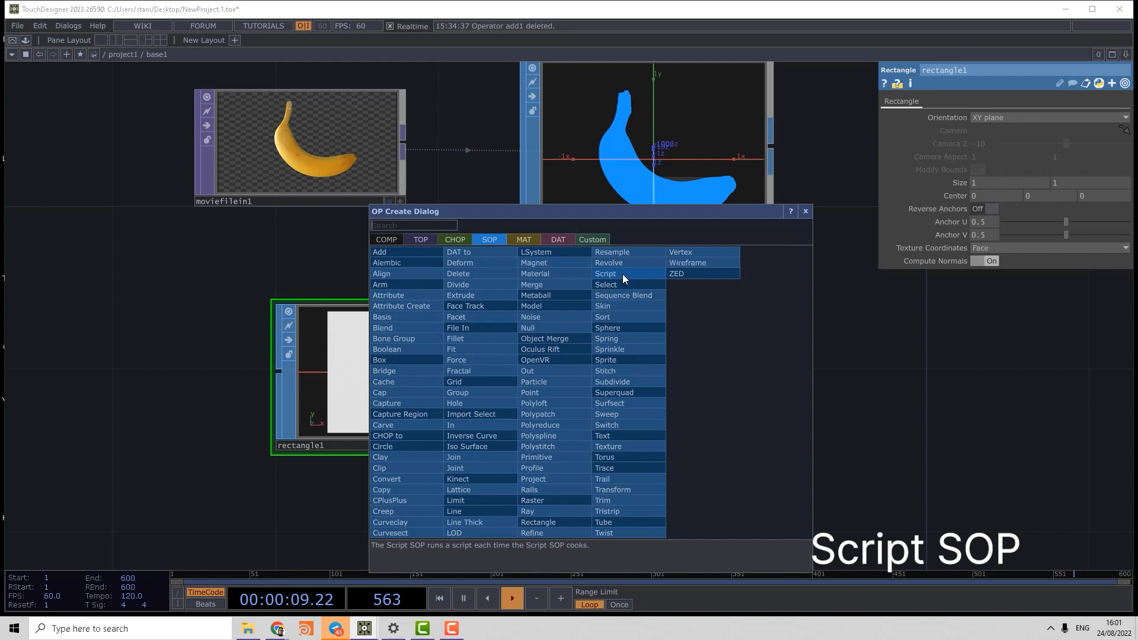
pyautogui.click(606, 284)
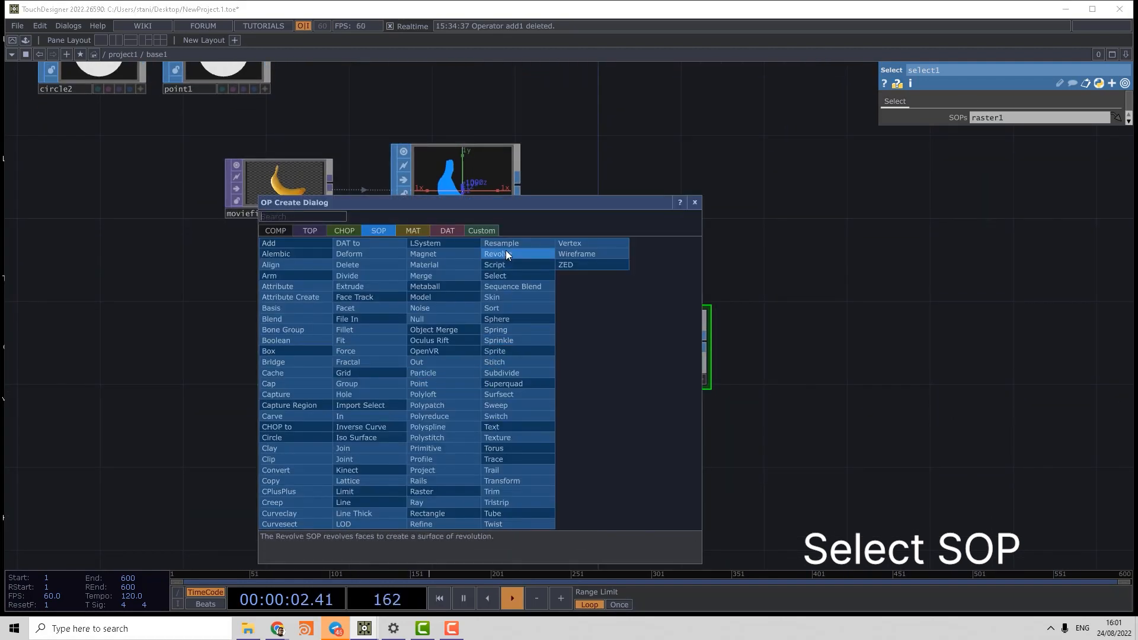
pyautogui.click(496, 319)
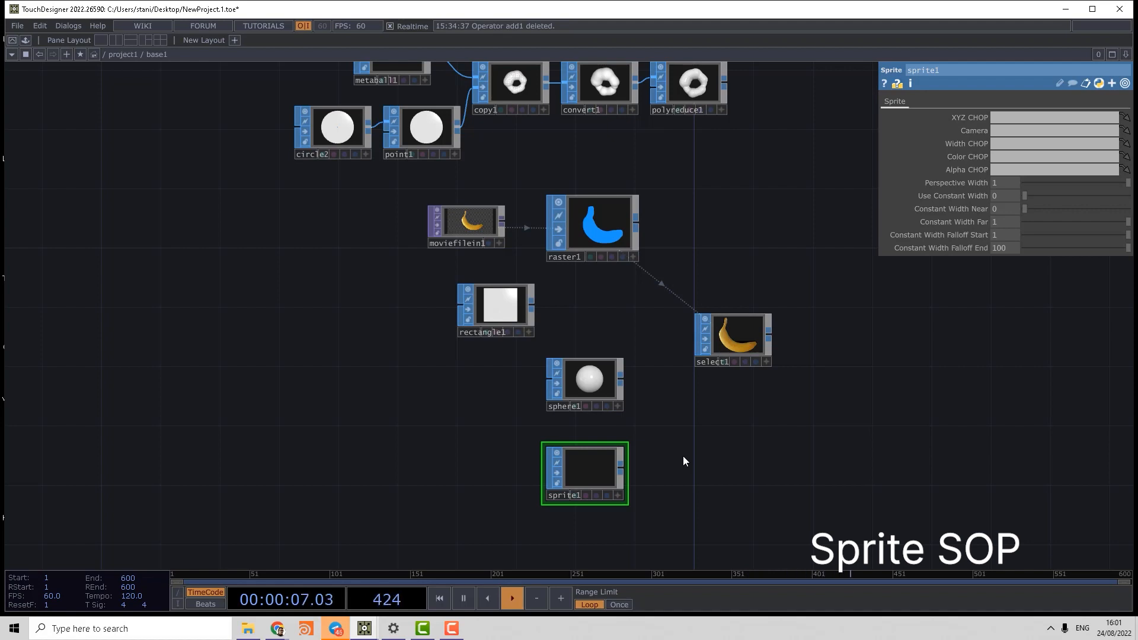
pyautogui.moveTo(672, 447)
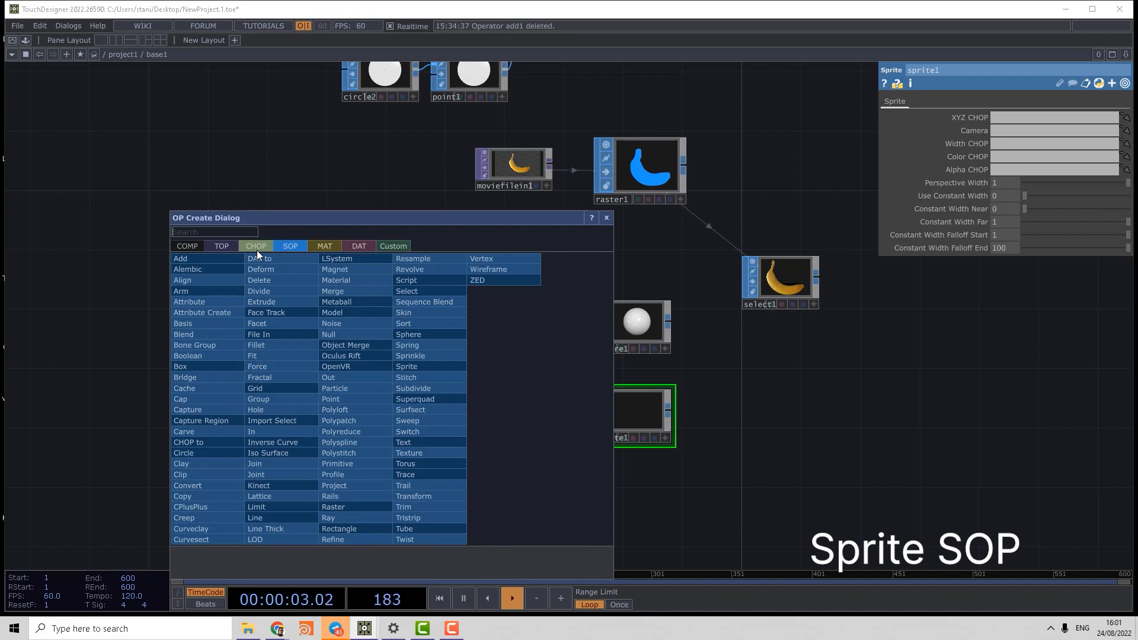
# Step: Add circle3 and a SOP to CHOP as sprite1's XYZ CHOP, plus a Camera COMP
pyautogui.click(183, 453)
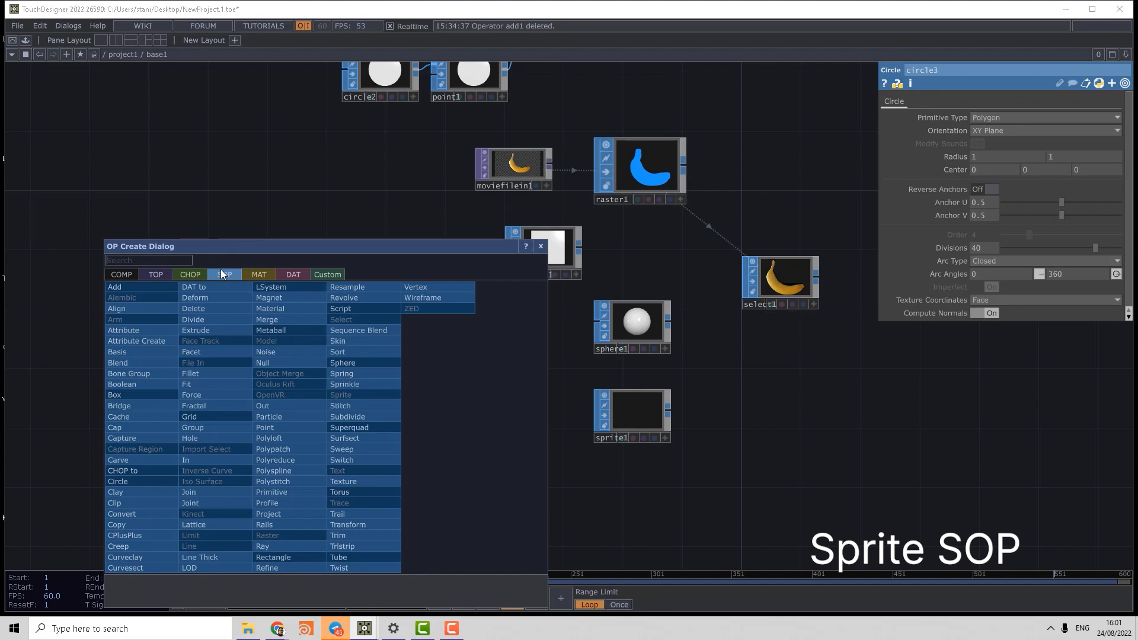
pyautogui.click(121, 470)
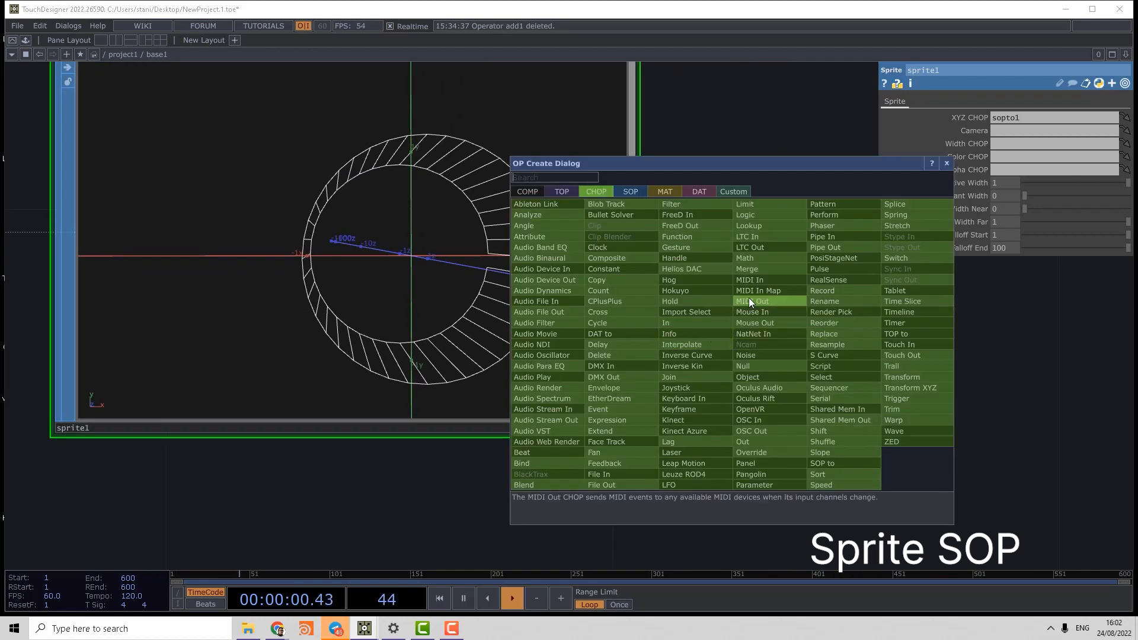
pyautogui.click(527, 192)
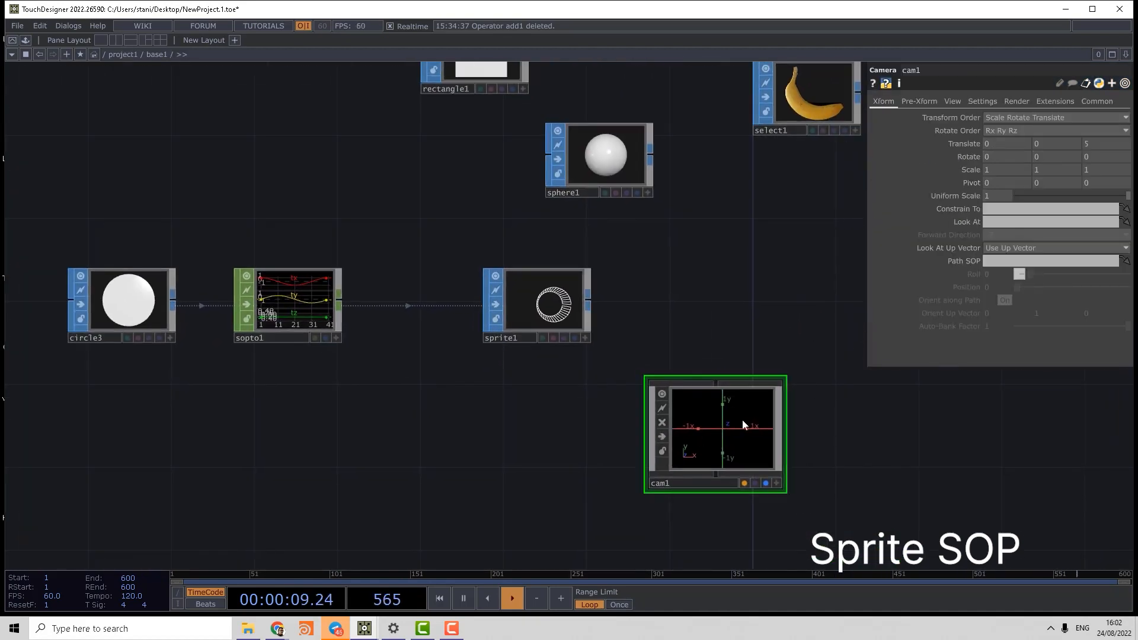
# Step: Set sprite1's Camera parameter to cam1 and cam1's Translate X to 1.7
pyautogui.click(536, 300)
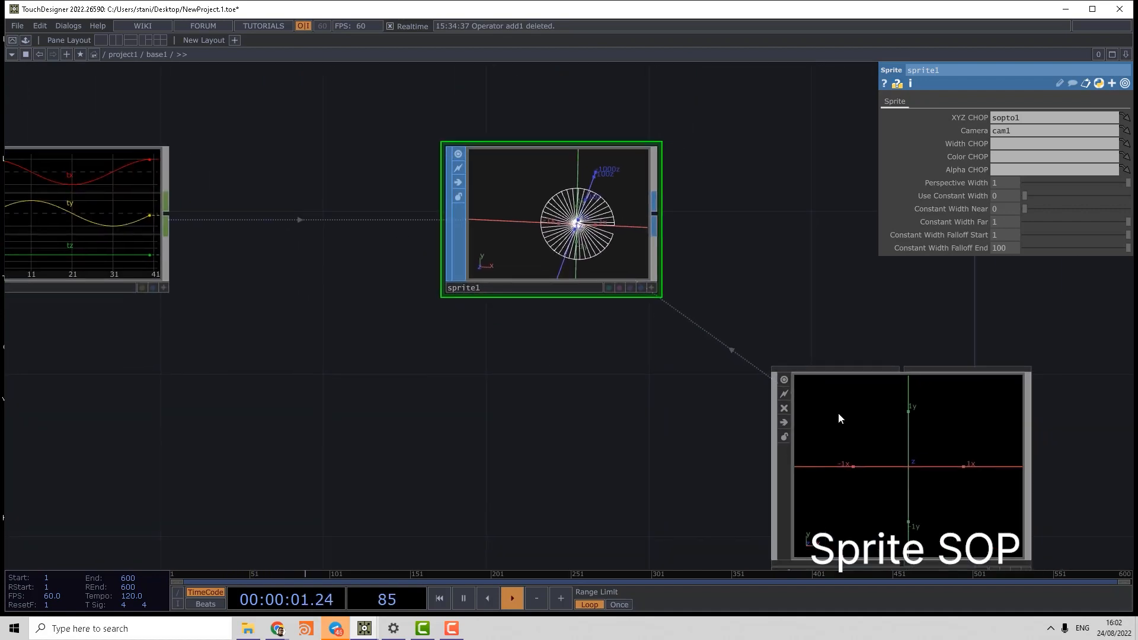
pyautogui.click(899, 465)
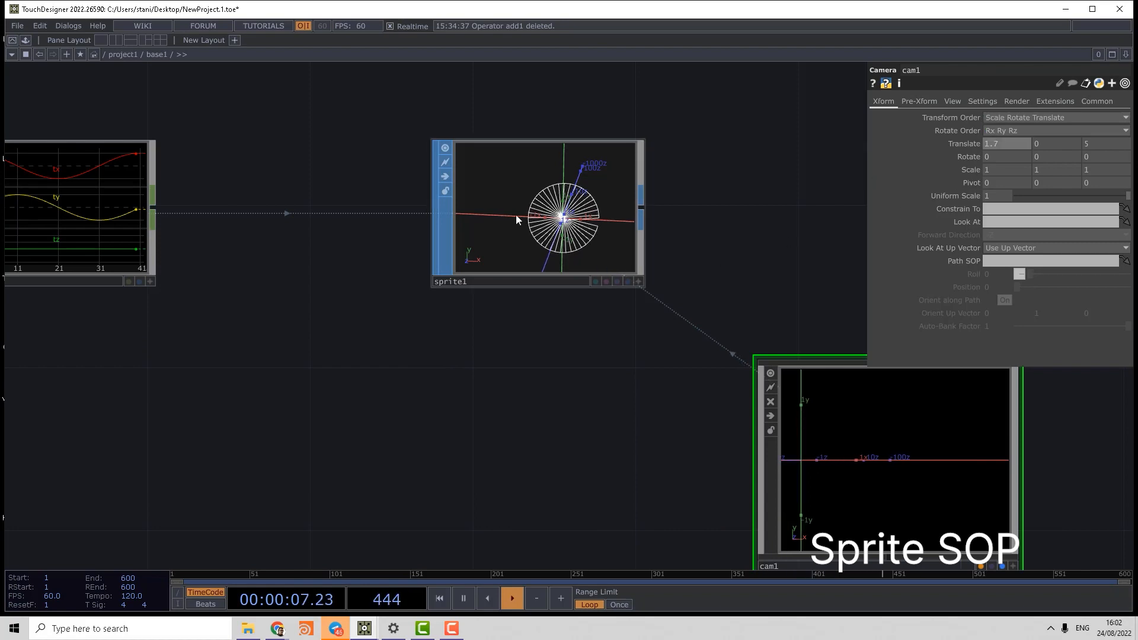
pyautogui.click(537, 210)
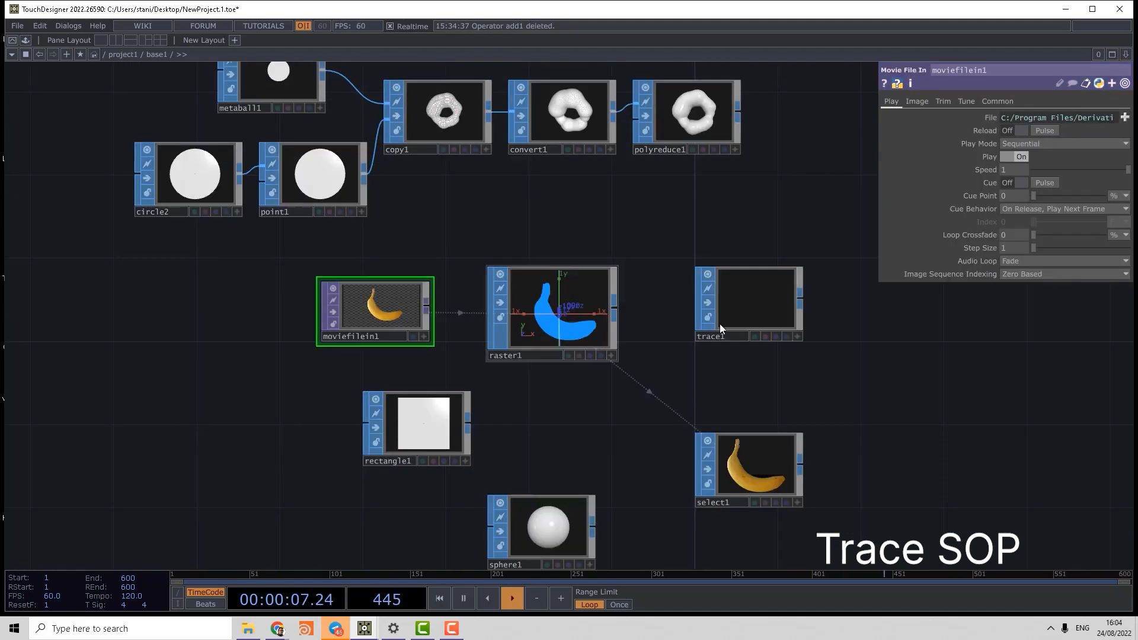
# Step: On trace1's Filters page, toggle Fit to Curves on and off and enable Smooth Shapes
pyautogui.click(747, 301)
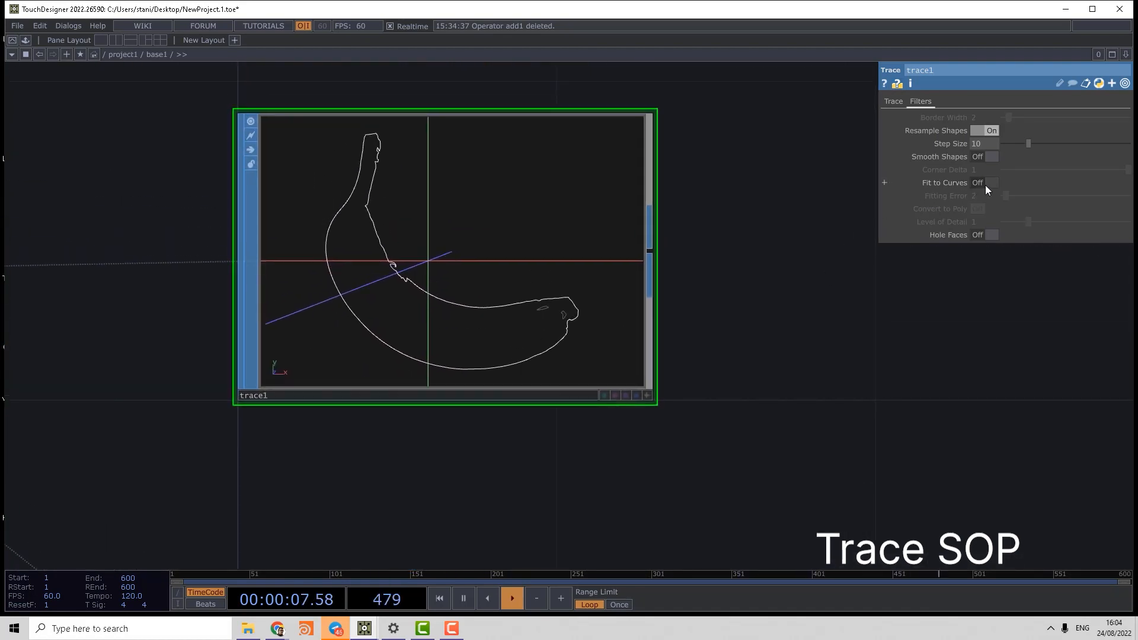
pyautogui.click(986, 182)
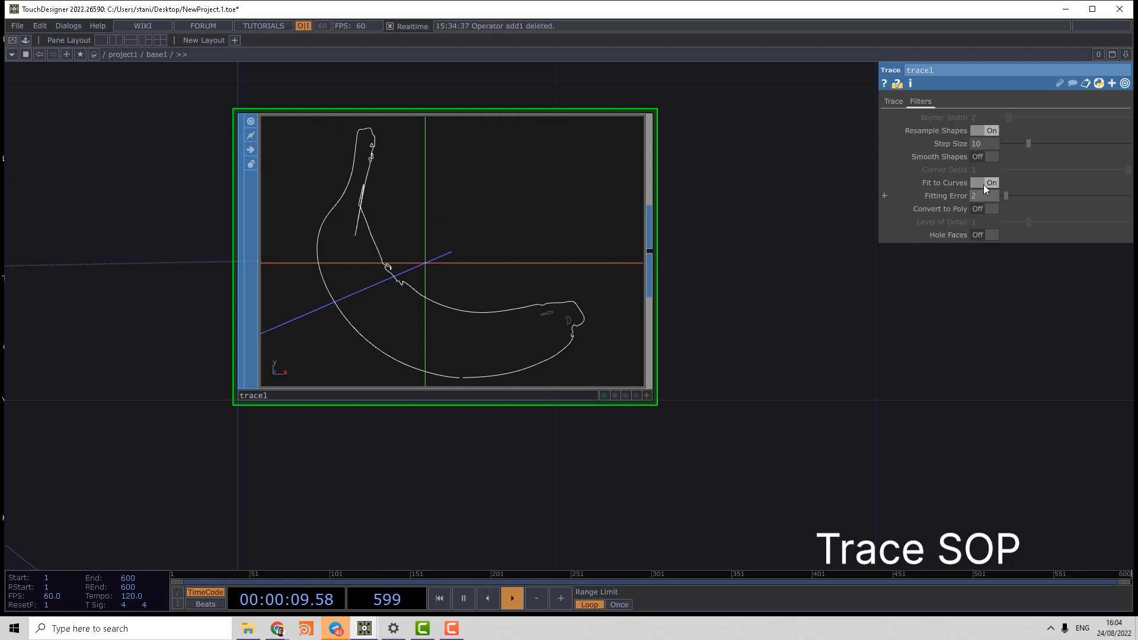
pyautogui.click(992, 182)
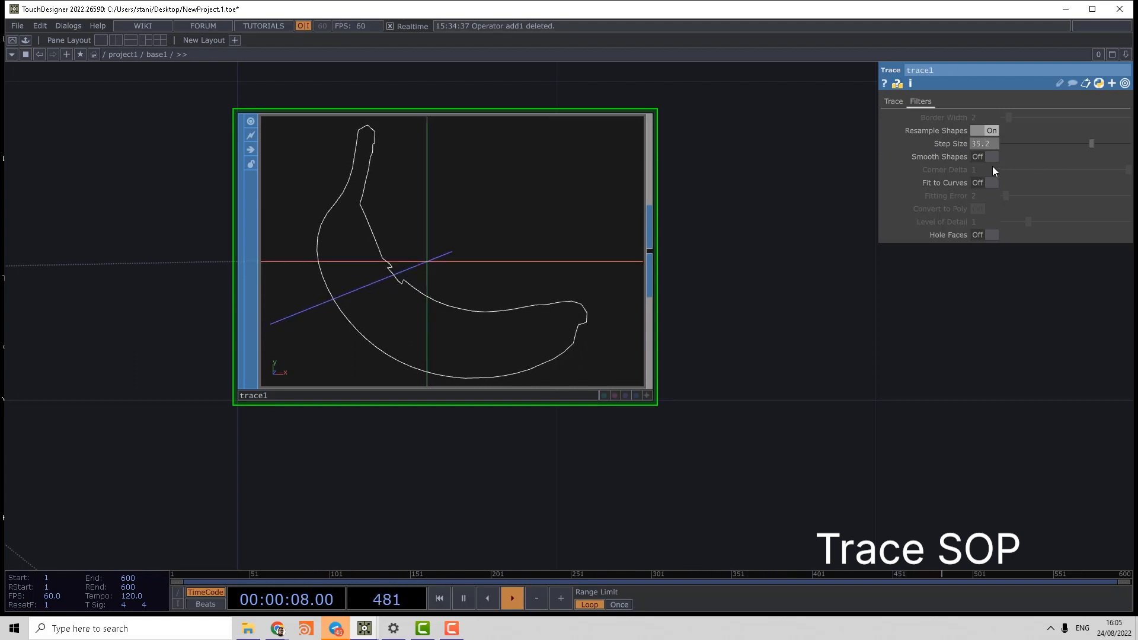
pyautogui.click(985, 156)
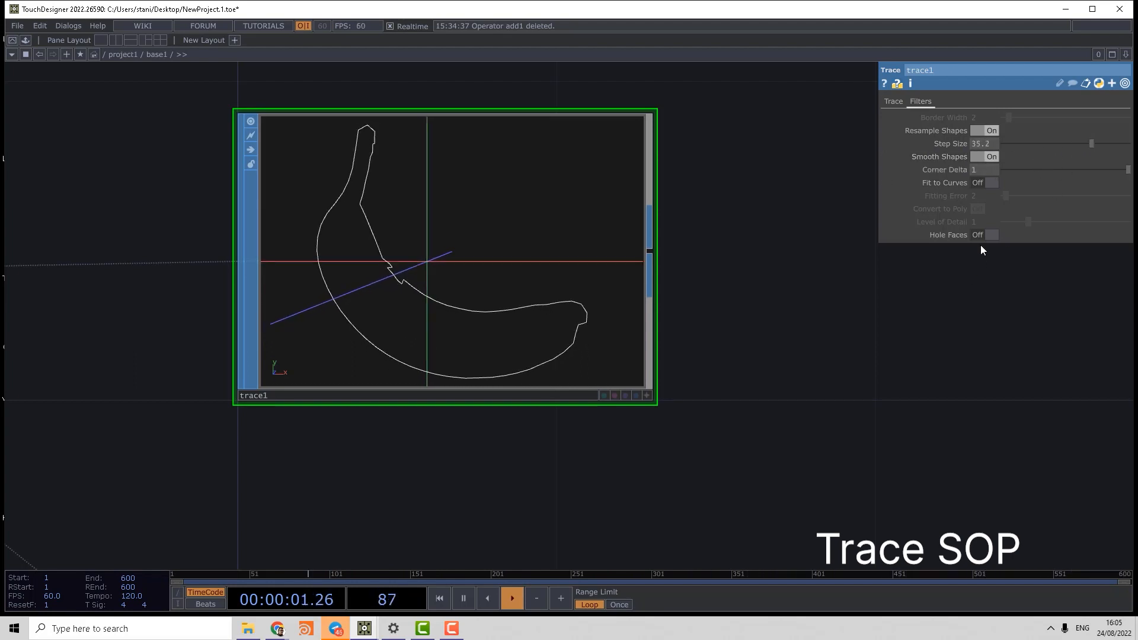
# Step: Set the trace Step Size to 35.2 and create a Tube SOP
pyautogui.click(990, 234)
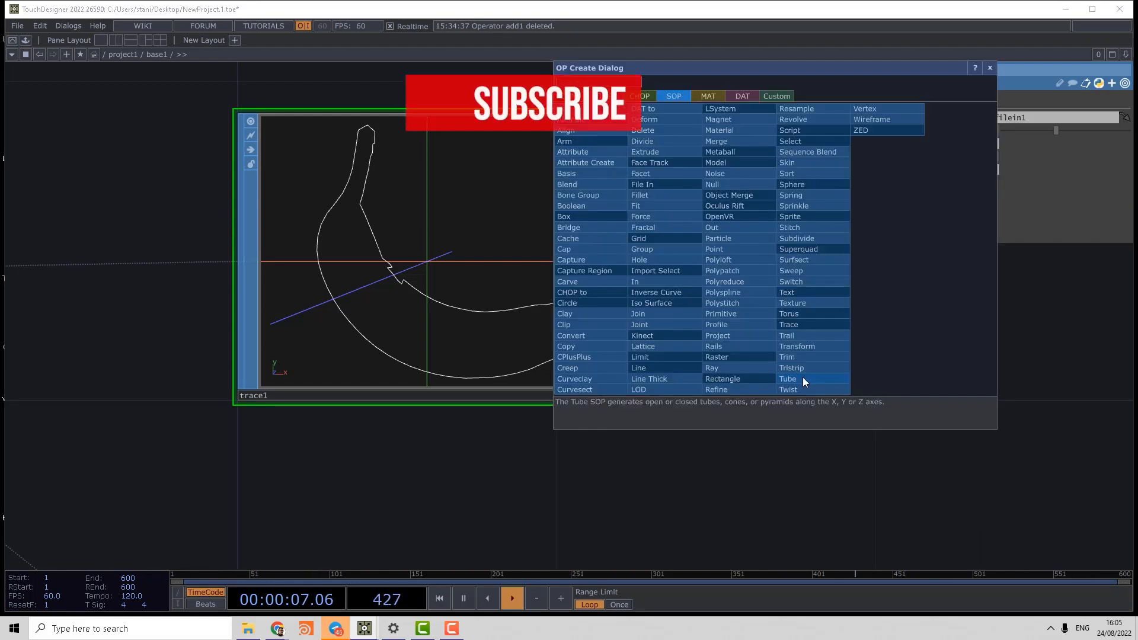
pyautogui.click(787, 378)
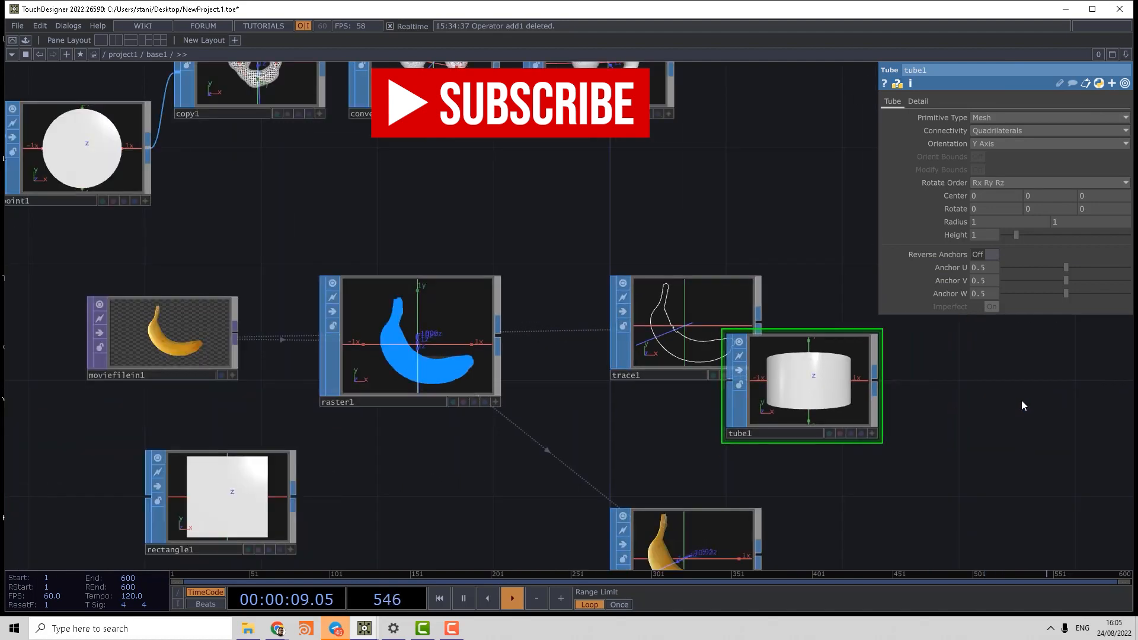